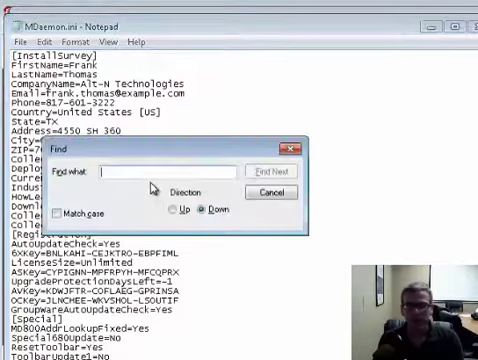
pyautogui.write('director')
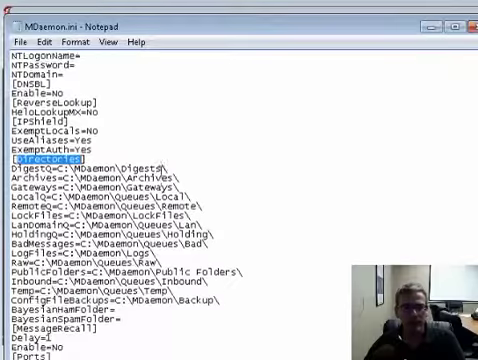
pyautogui.scroll(-3)
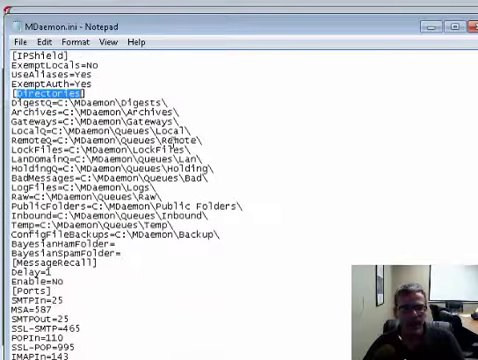